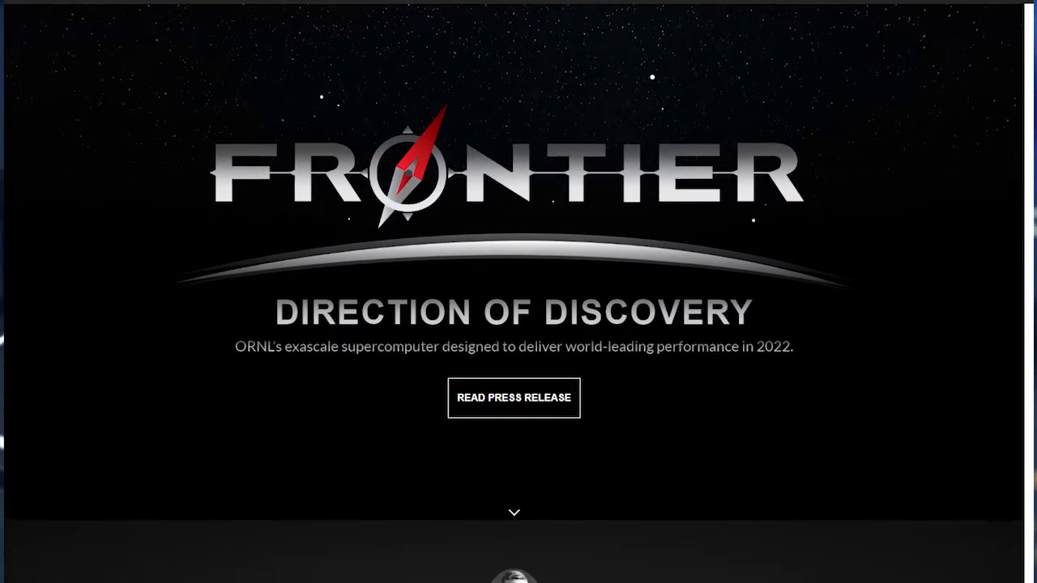
# Scroll the Frontier ORNL page from the hero banner past the specs table to the footer.
pyautogui.scroll(-3)
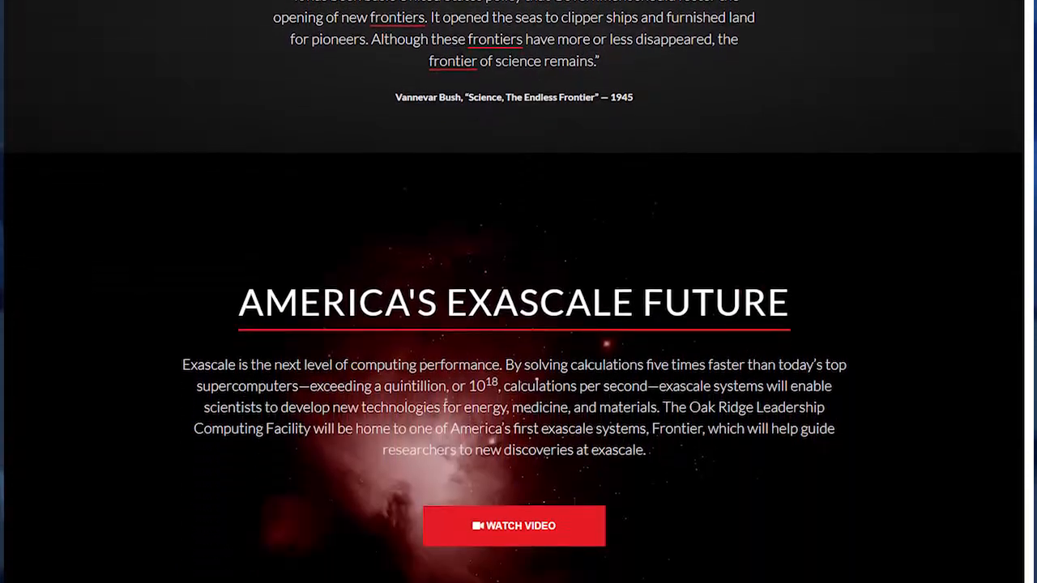
pyautogui.scroll(-3)
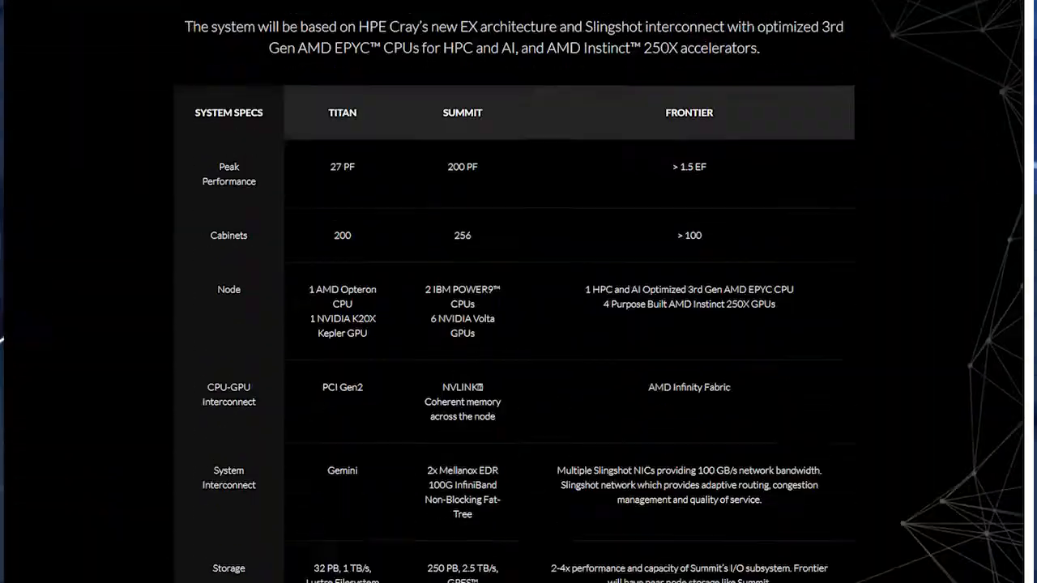
pyautogui.scroll(-3)
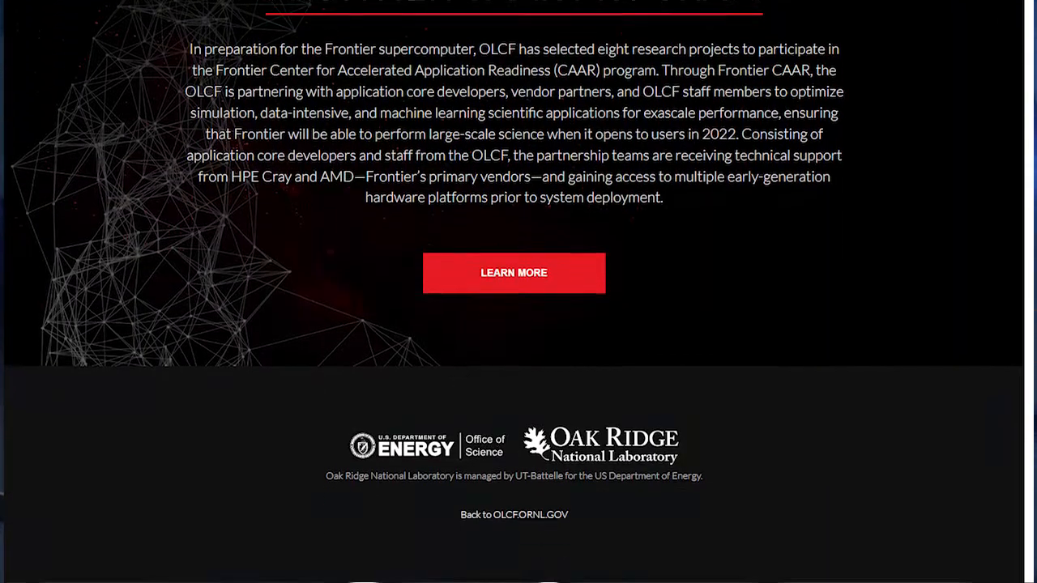
pyautogui.click(514, 272)
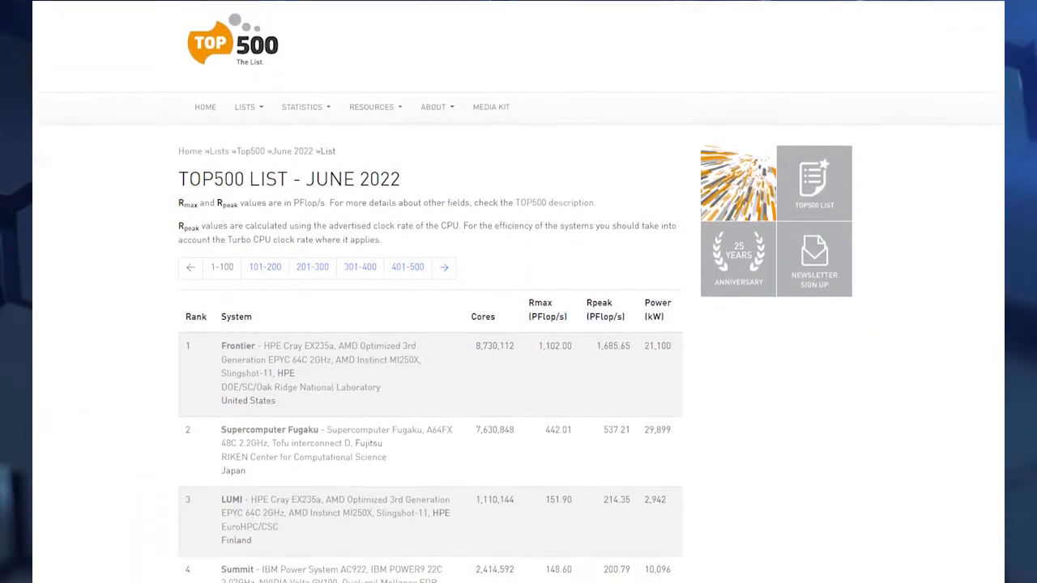
# Scroll the June 2022 TOP500 ranking table with Frontier in first place.
pyautogui.scroll(-3)
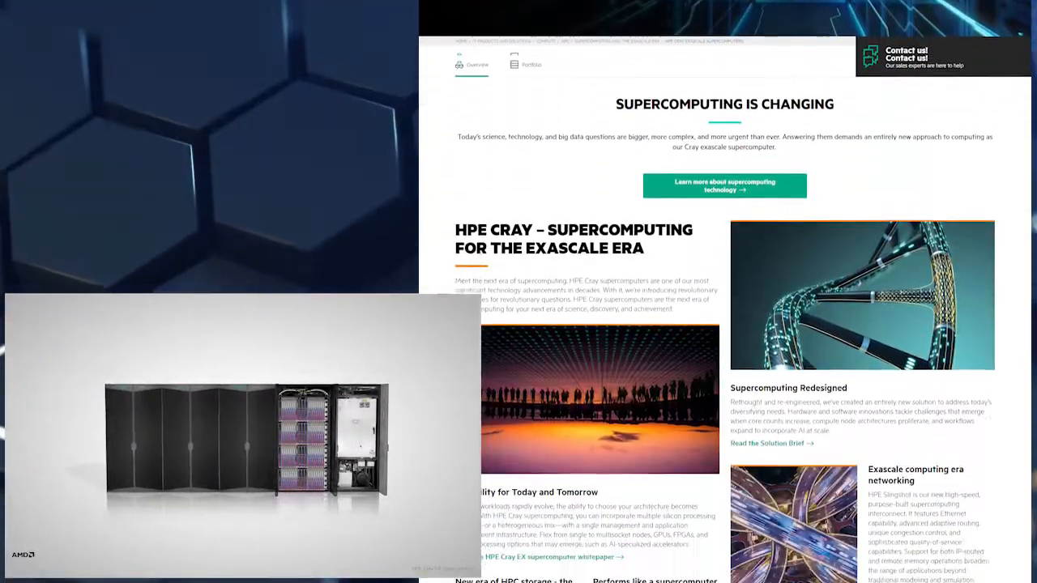
# Scroll through the HPE Cray exascale page and the AMD EPYC 7003 Series page.
pyautogui.scroll(-3)
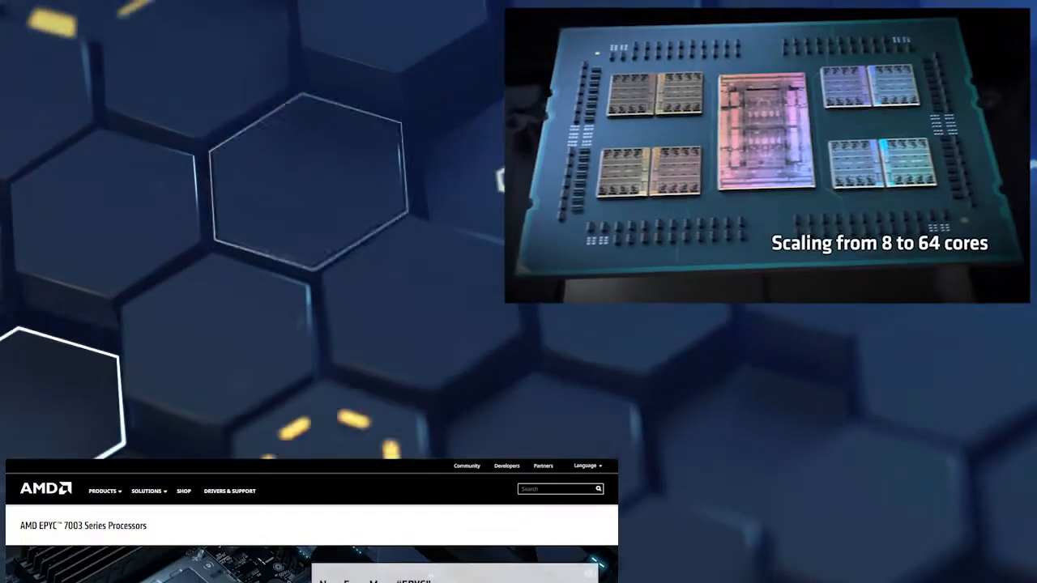
pyautogui.scroll(-3)
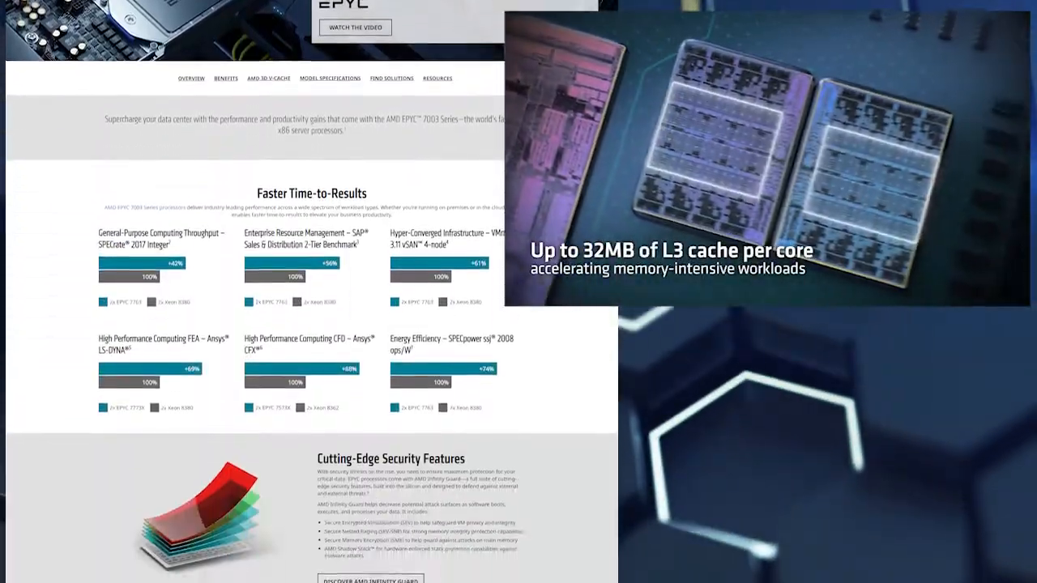
pyautogui.scroll(-3)
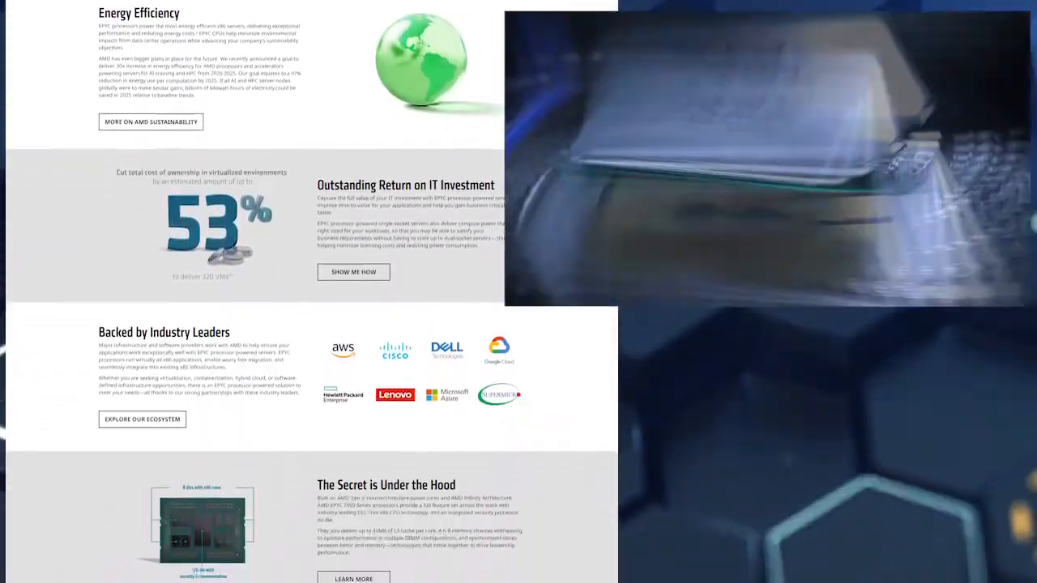
pyautogui.scroll(-3)
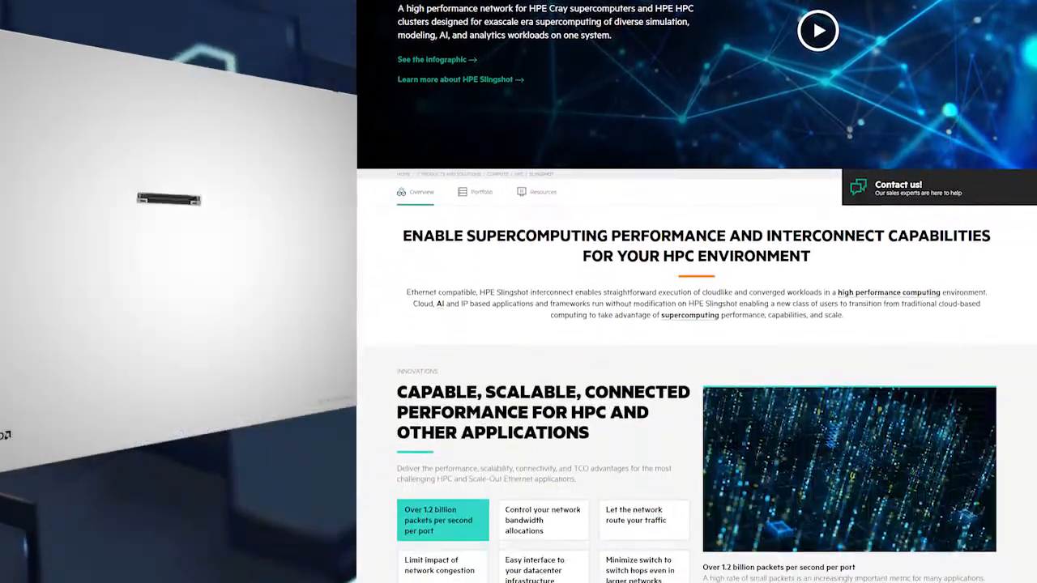
# Scroll the HPE Slingshot page down to the interconnect switch hardware section.
pyautogui.scroll(-3)
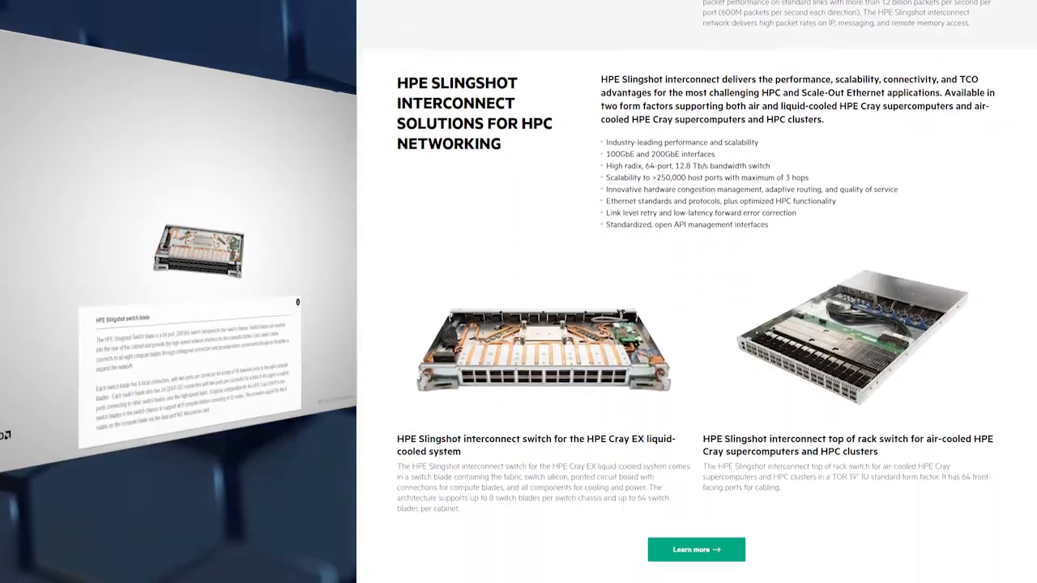
pyautogui.scroll(-3)
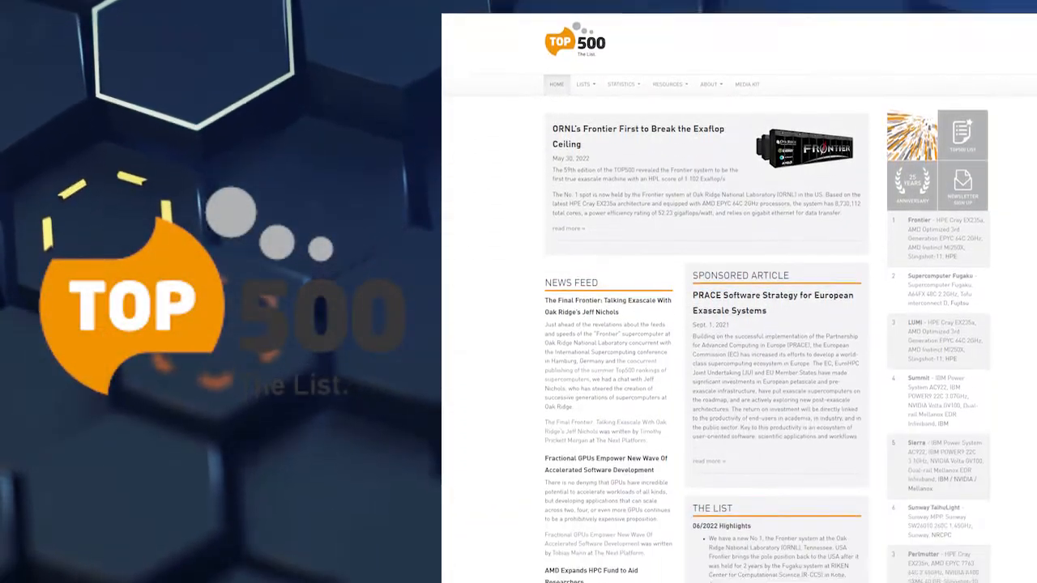
# Scroll the TOP500 home news feed featuring Frontier breaking the exaflop ceiling.
pyautogui.scroll(-3)
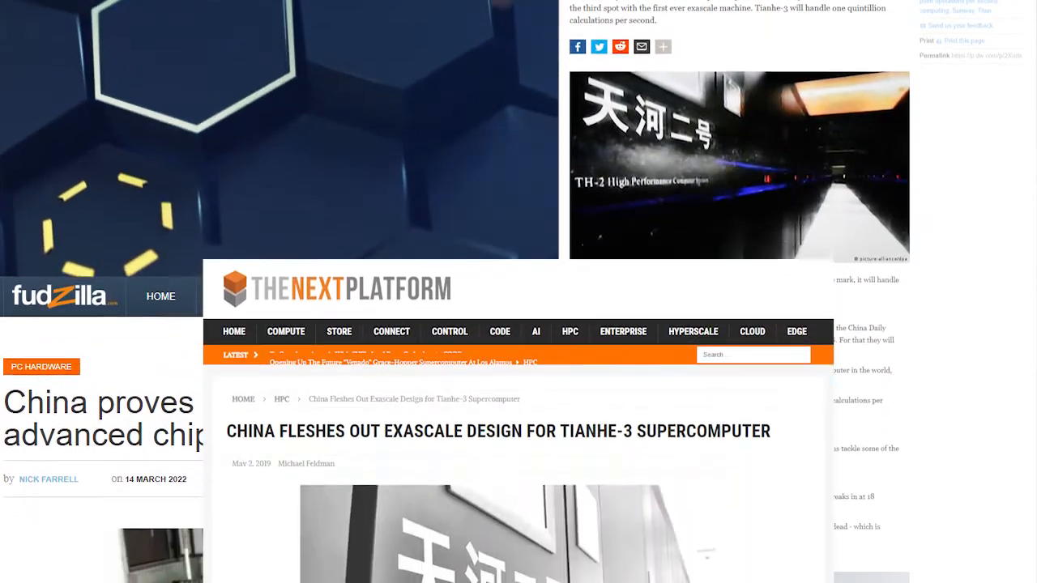
# Scroll the Fudzilla, Next Platform and NextShark articles on Tianhe-3 and Chinese supercomputers.
pyautogui.scroll(-3)
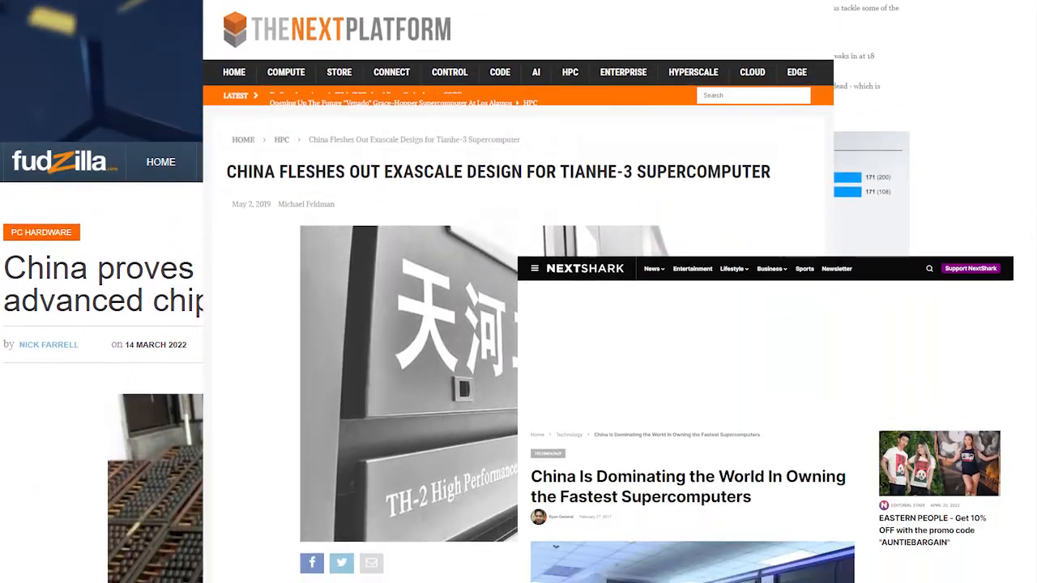